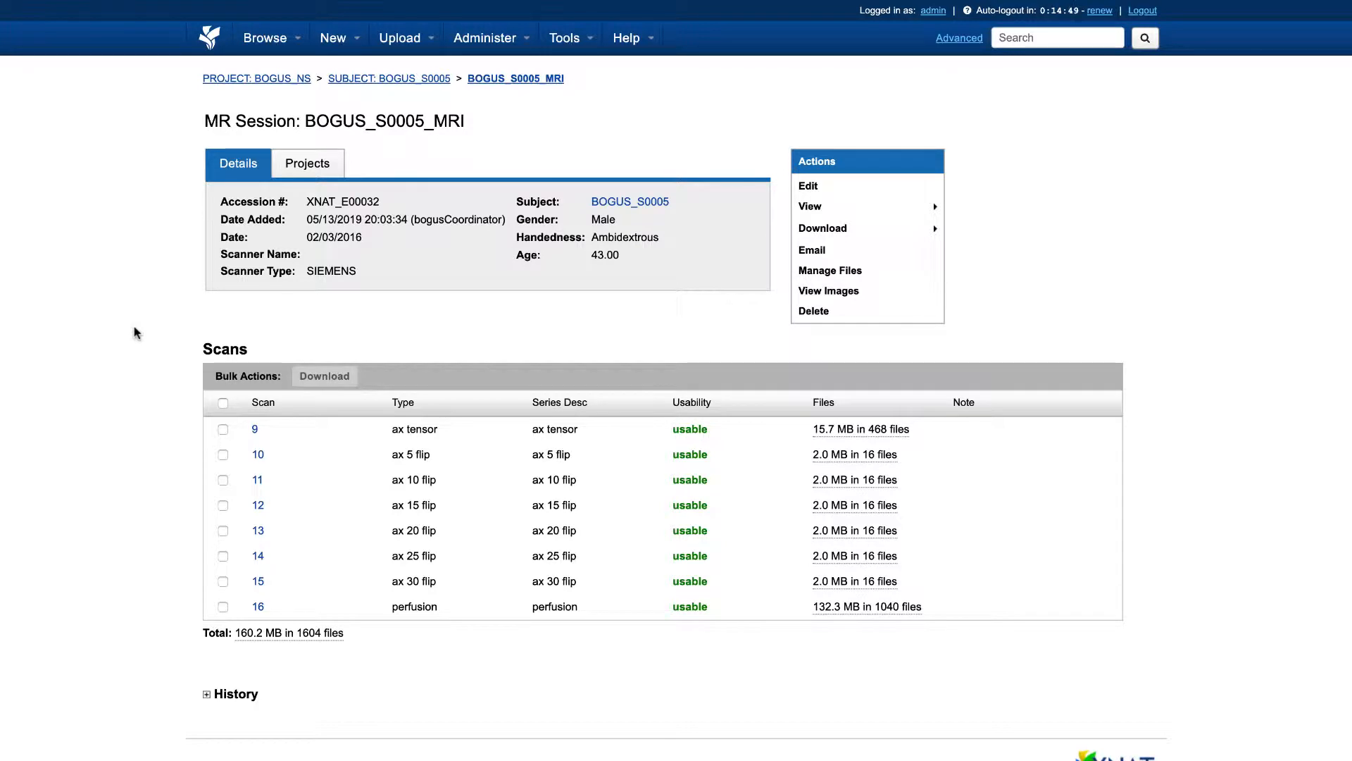
{"action": "mouse_move", "coordinate": [798, 349]}
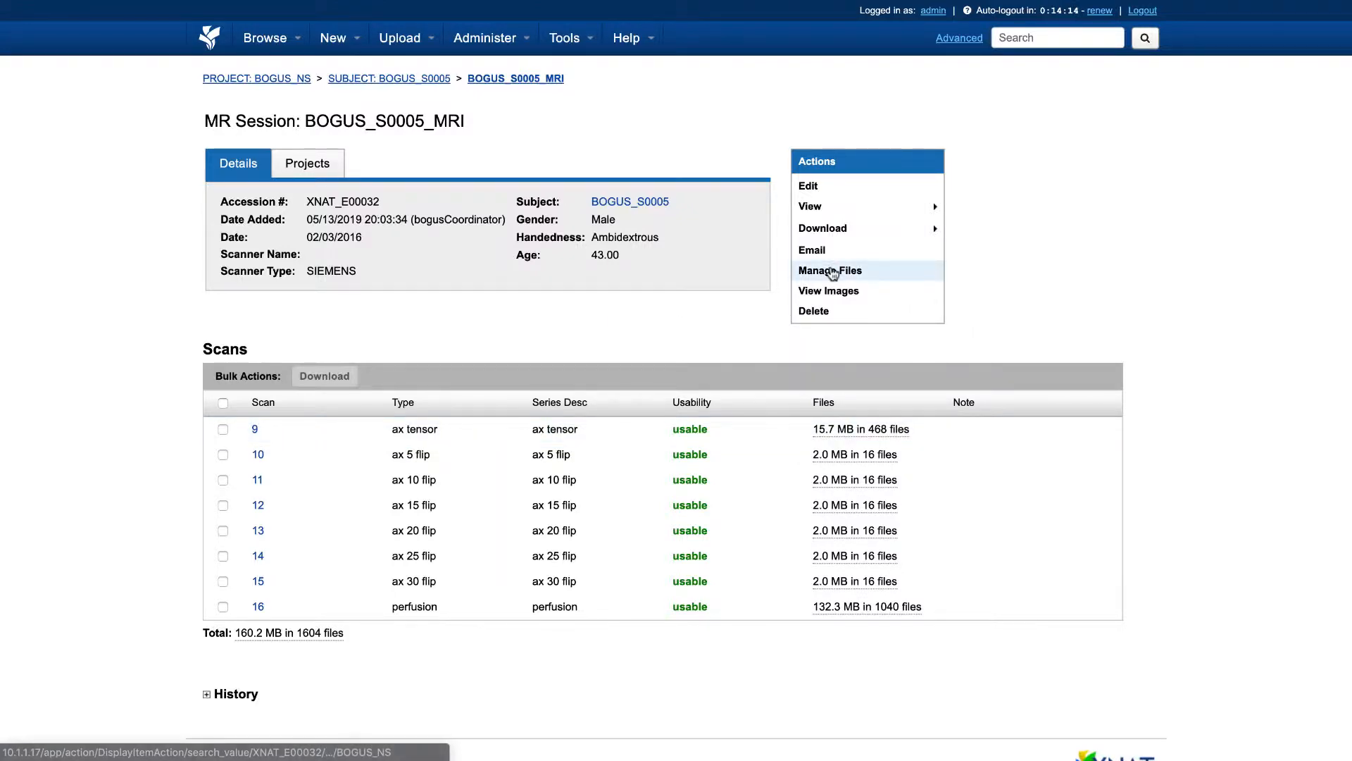
Step: Open Manage Files for the session and expand the DICOM folder of scan 9 ax tensor
{"action": "left_click", "coordinate": [829, 271]}
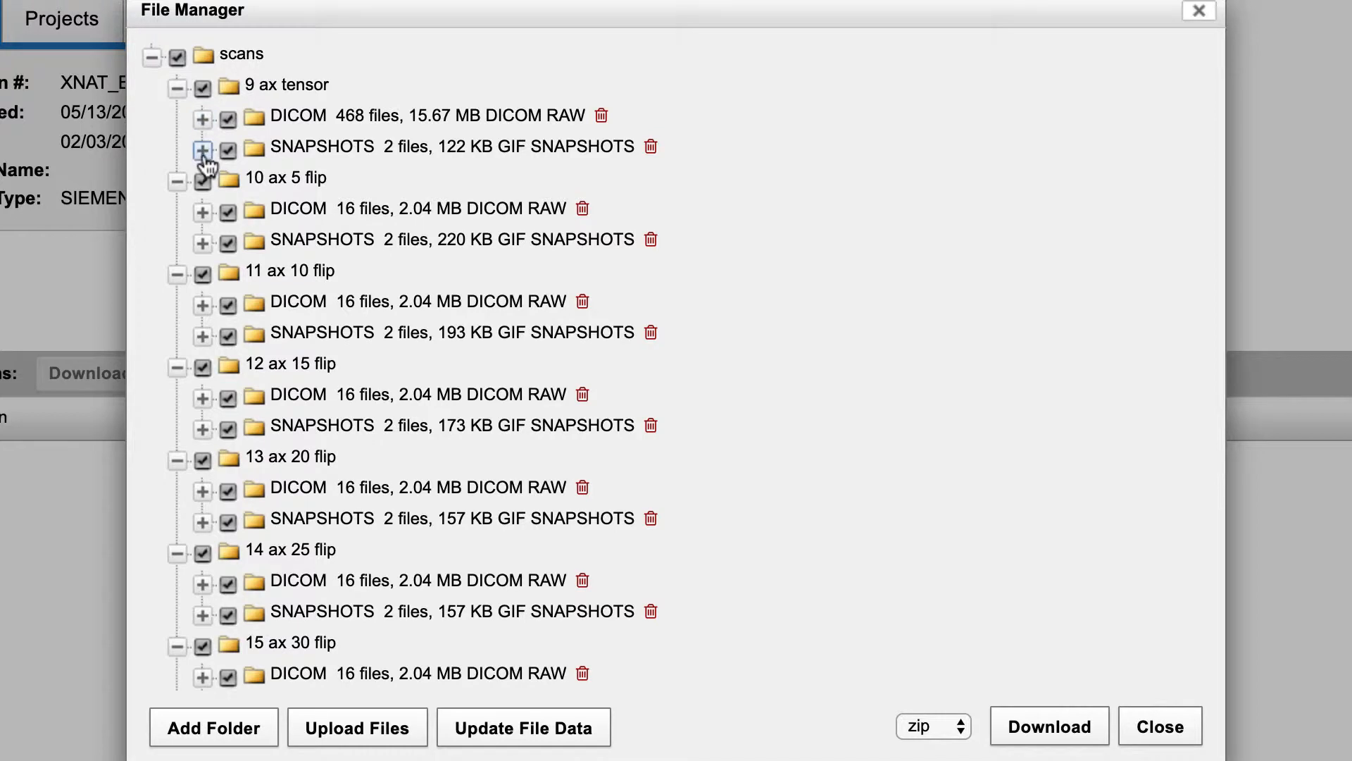
{"action": "mouse_move", "coordinate": [203, 115]}
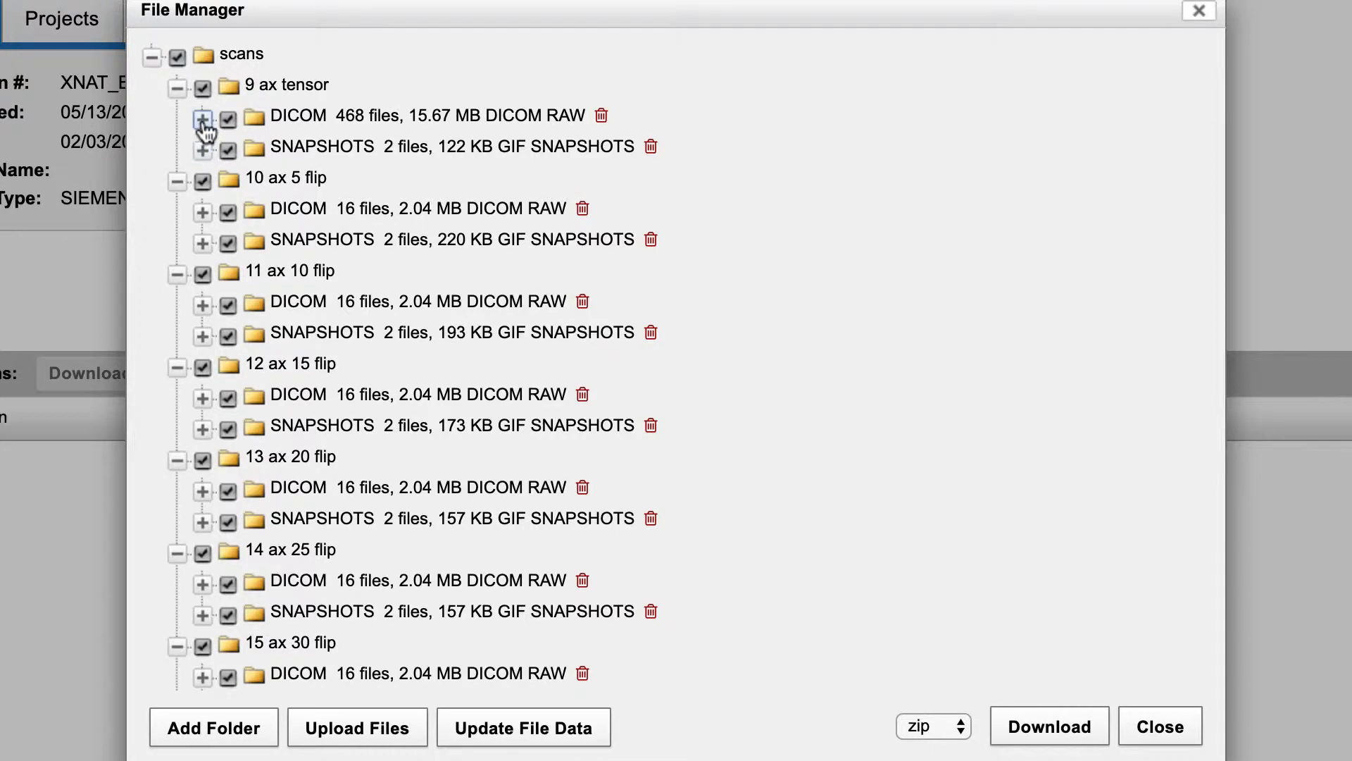
{"action": "left_click", "coordinate": [203, 116]}
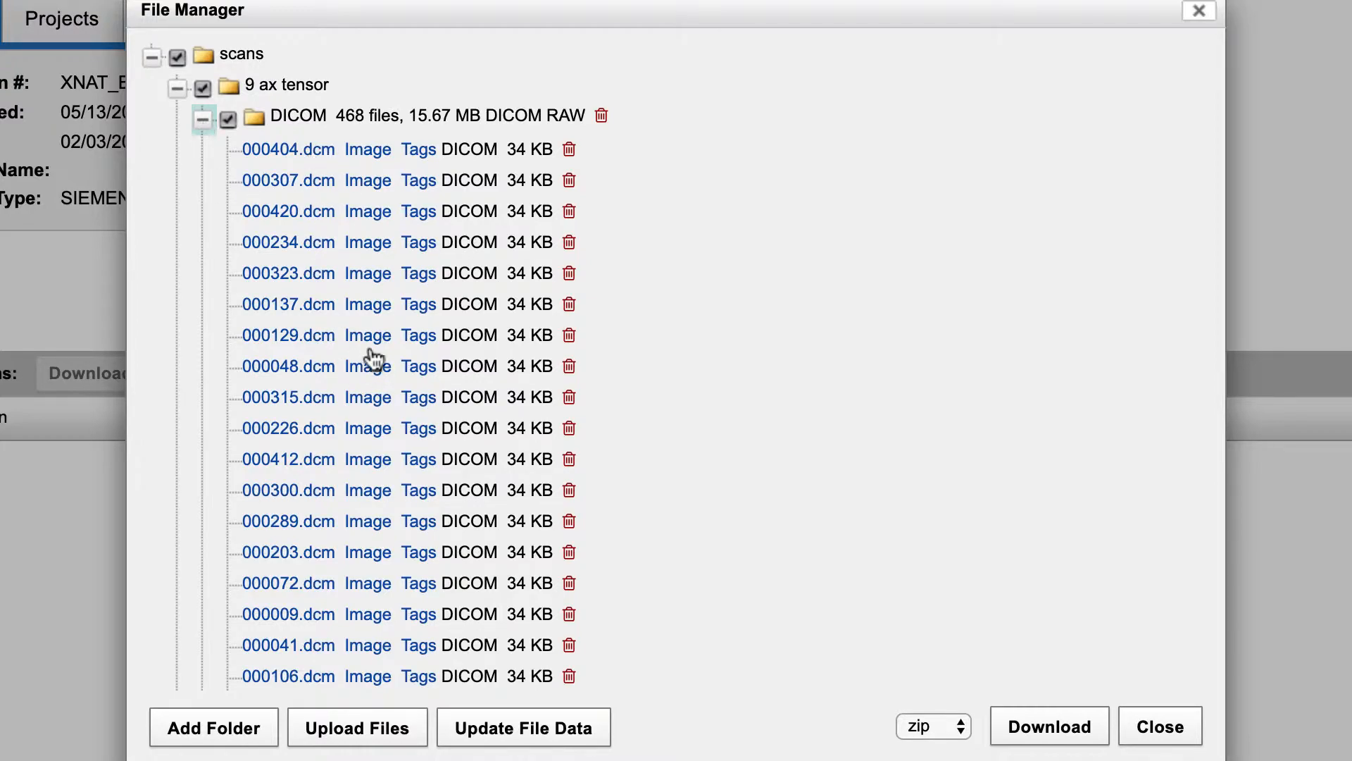
{"action": "scroll", "scroll_direction": "down", "scroll_amount": 3}
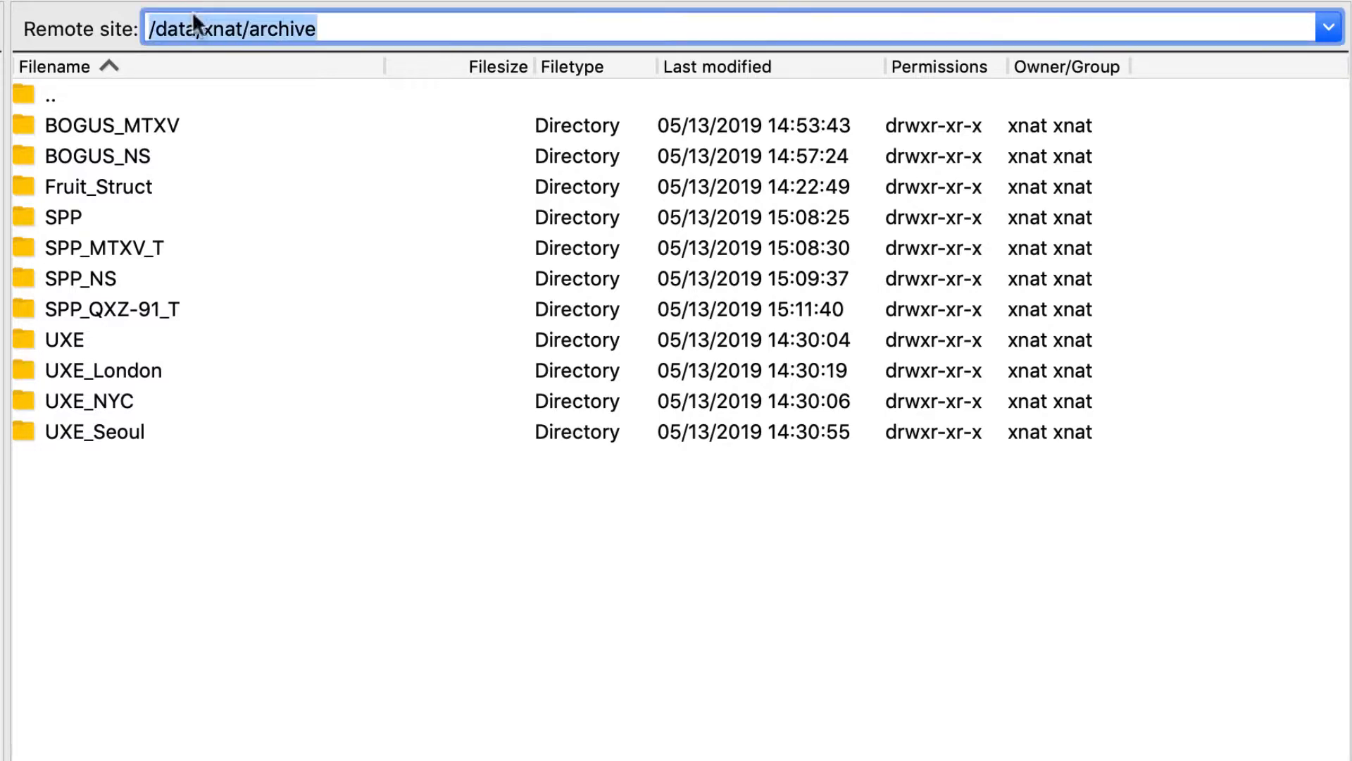
Step: Navigate from the archive root through BOGUS_NS, BOGUS_S0005_MRI, SCANS, 9 into the DICOM folder
{"action": "left_click", "coordinate": [103, 248]}
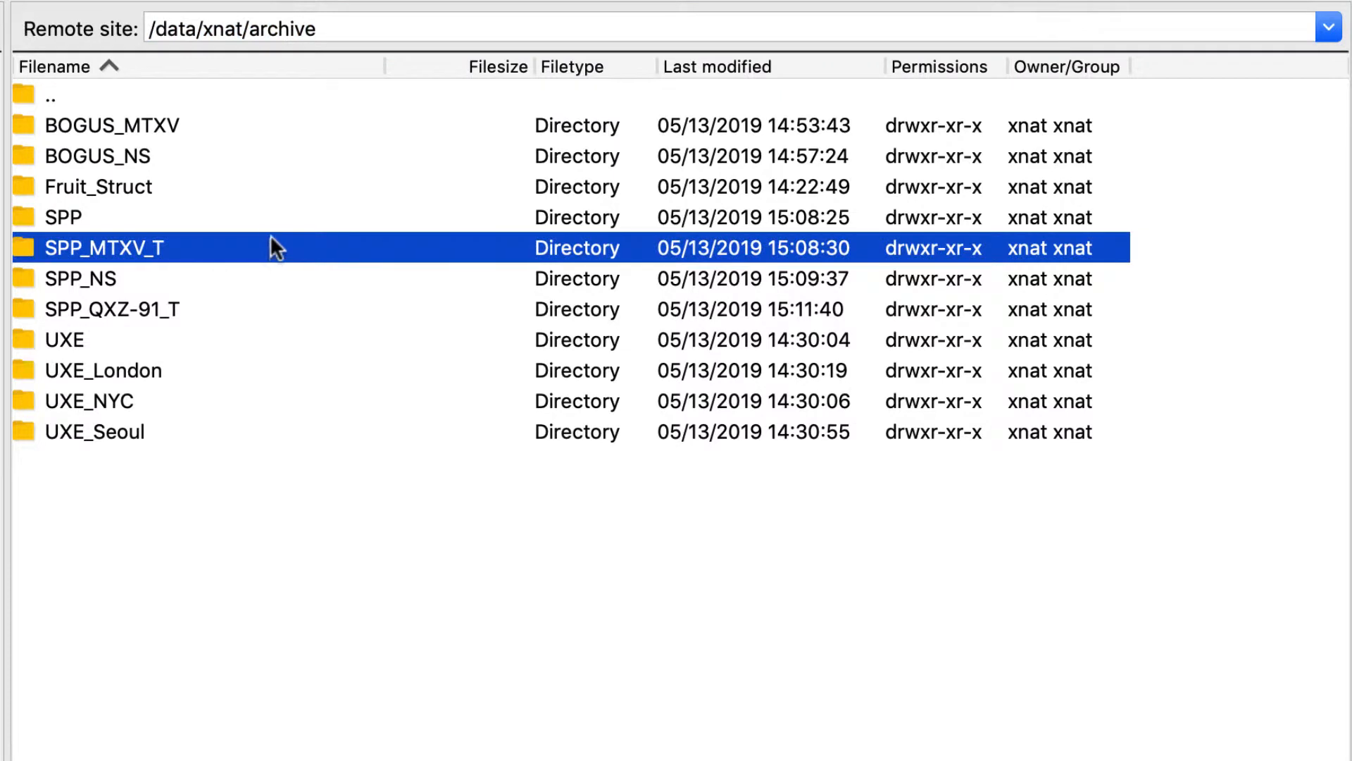
{"action": "mouse_move", "coordinate": [297, 241]}
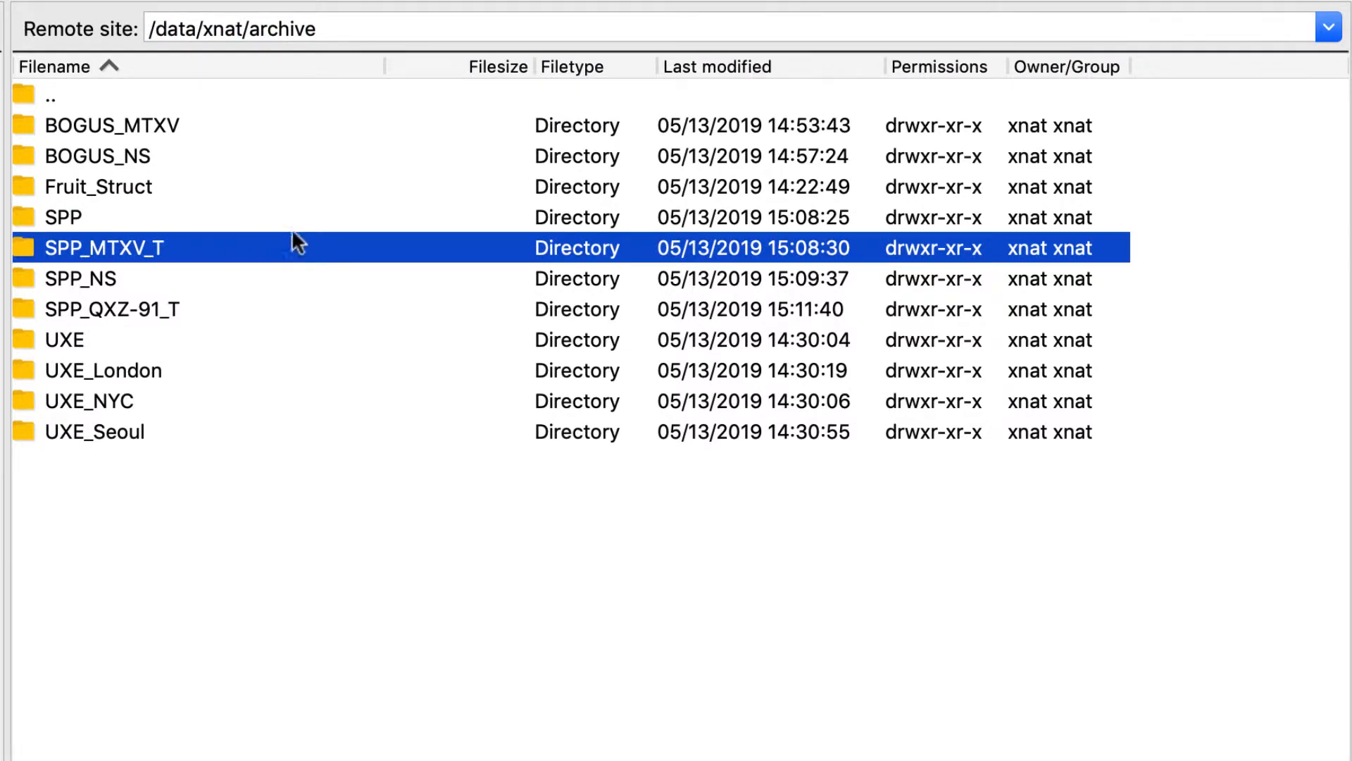
{"action": "left_click", "coordinate": [97, 157]}
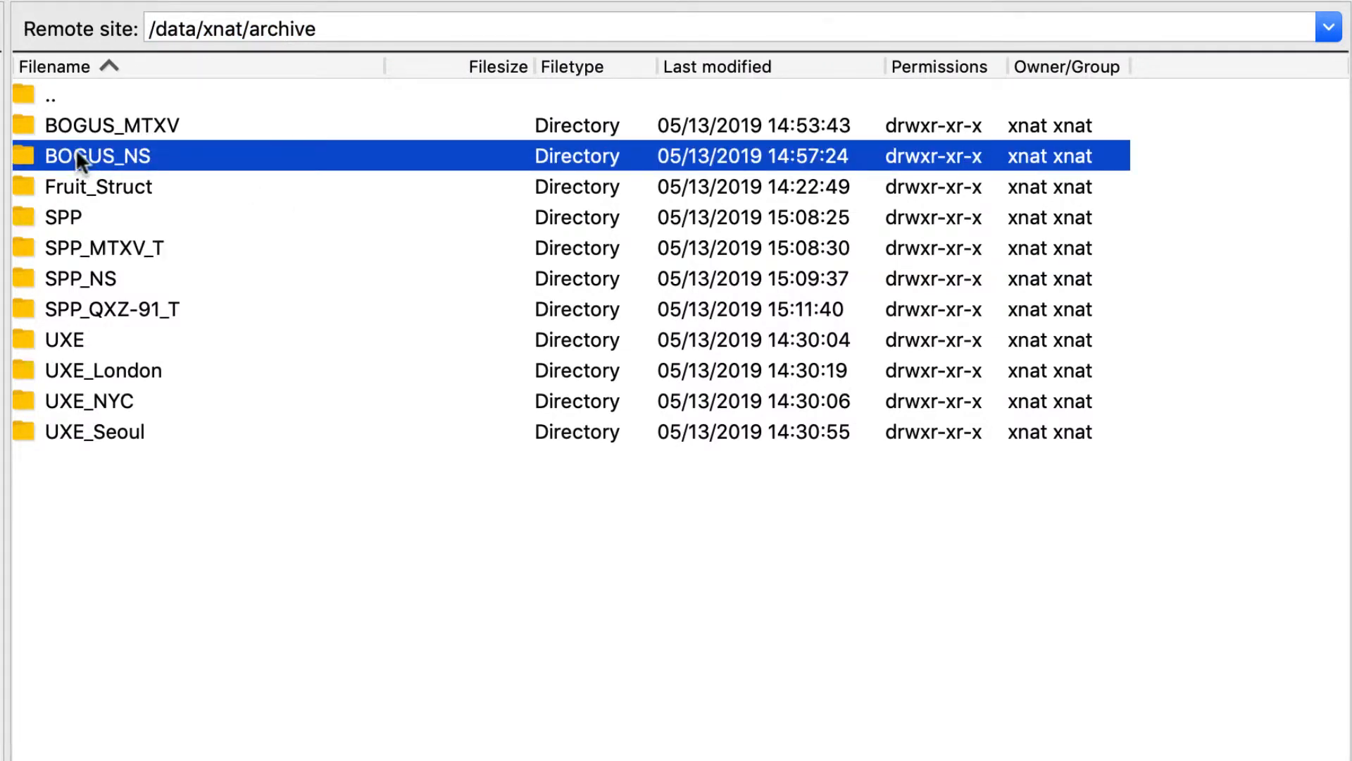
{"action": "double_click", "coordinate": [97, 156]}
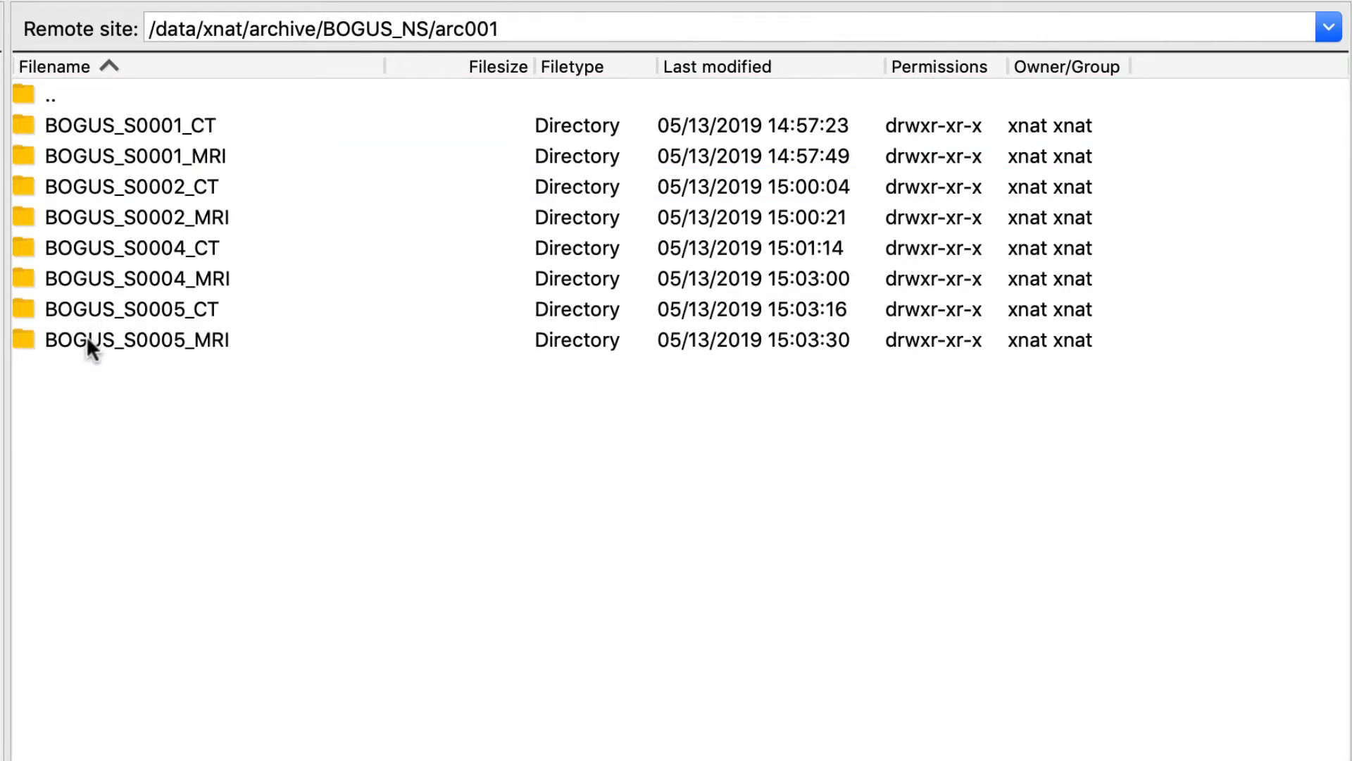
{"action": "double_click", "coordinate": [135, 340]}
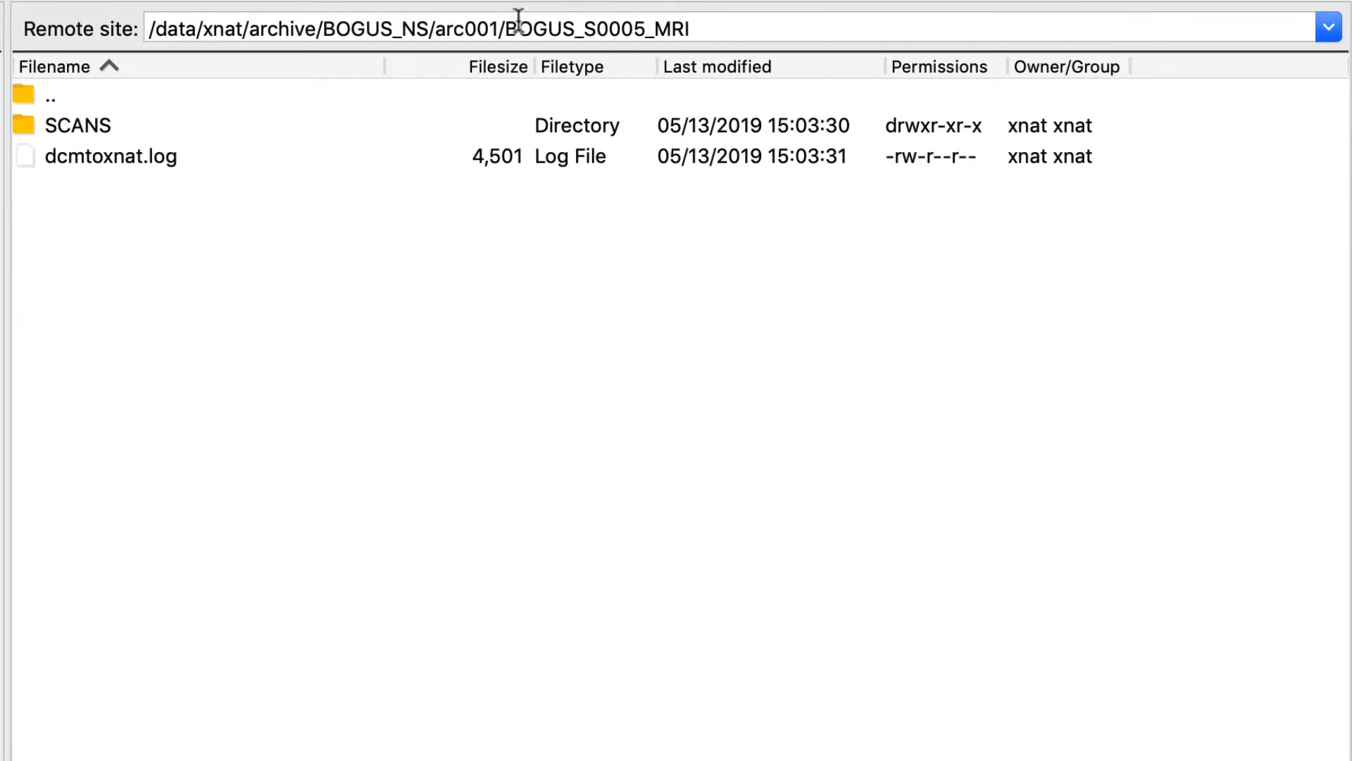
{"action": "double_click", "coordinate": [78, 125]}
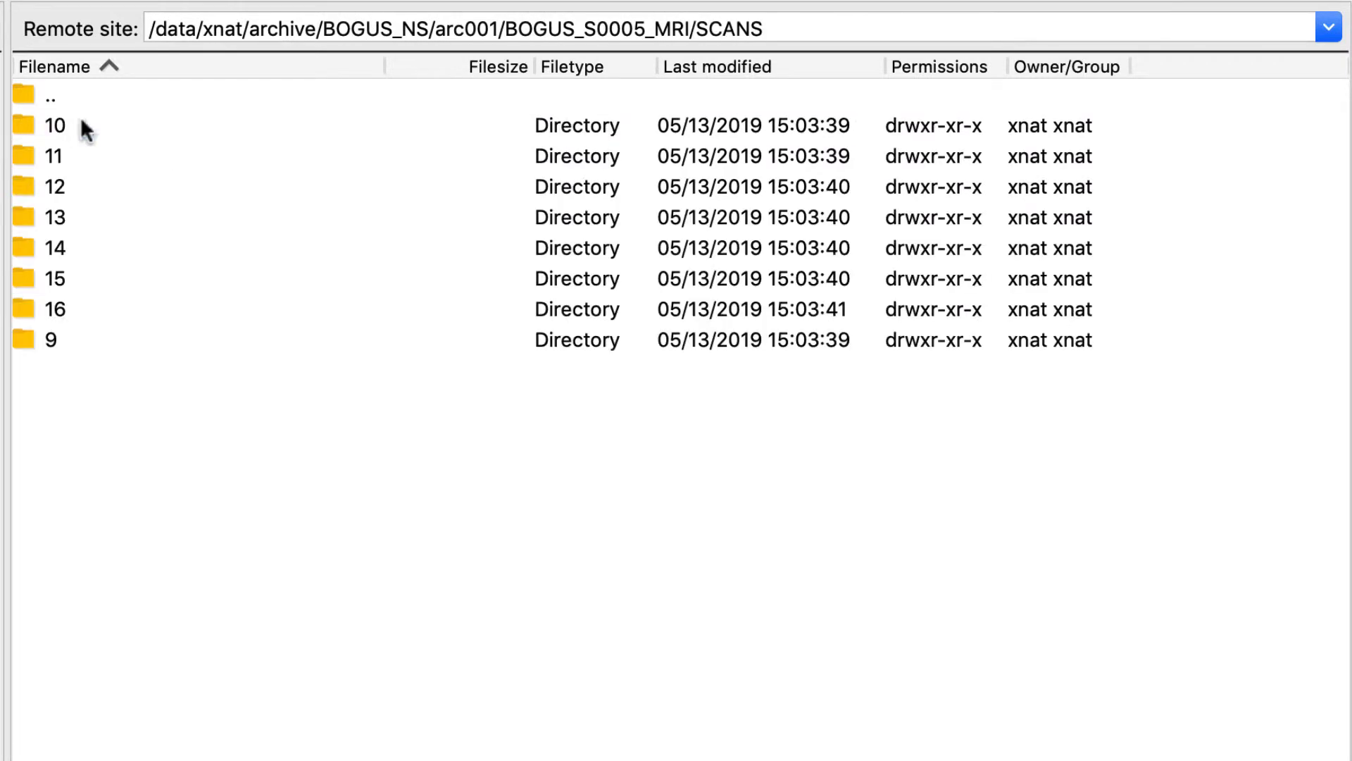
{"action": "mouse_move", "coordinate": [26, 345]}
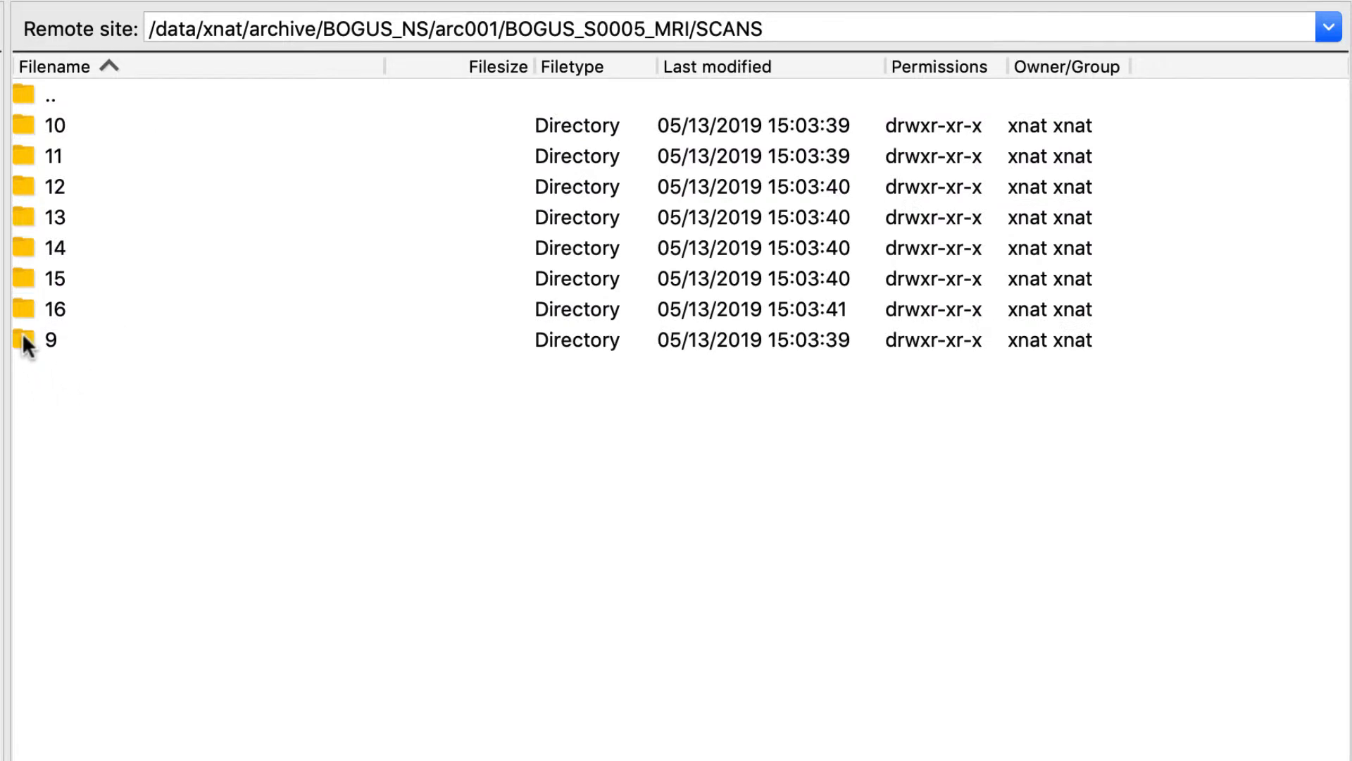
{"action": "double_click", "coordinate": [51, 340]}
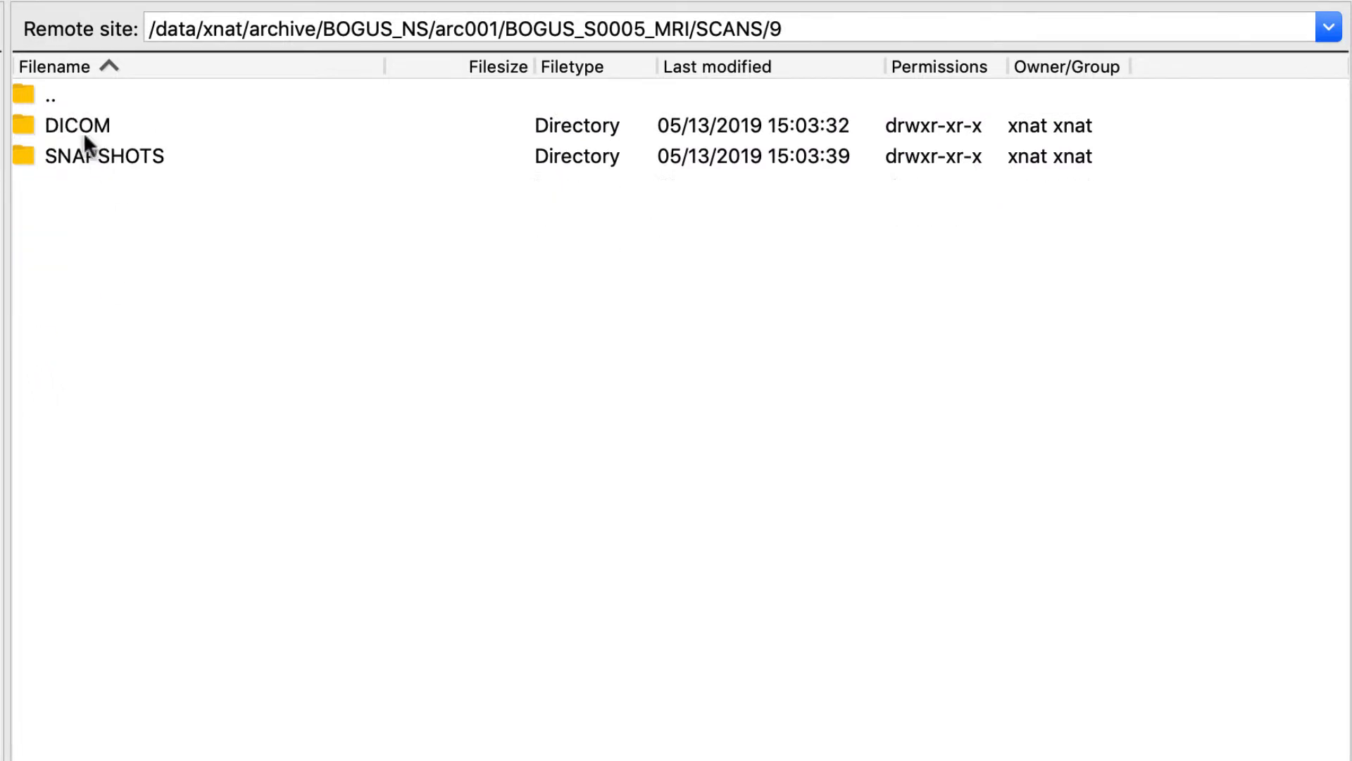
{"action": "double_click", "coordinate": [76, 125]}
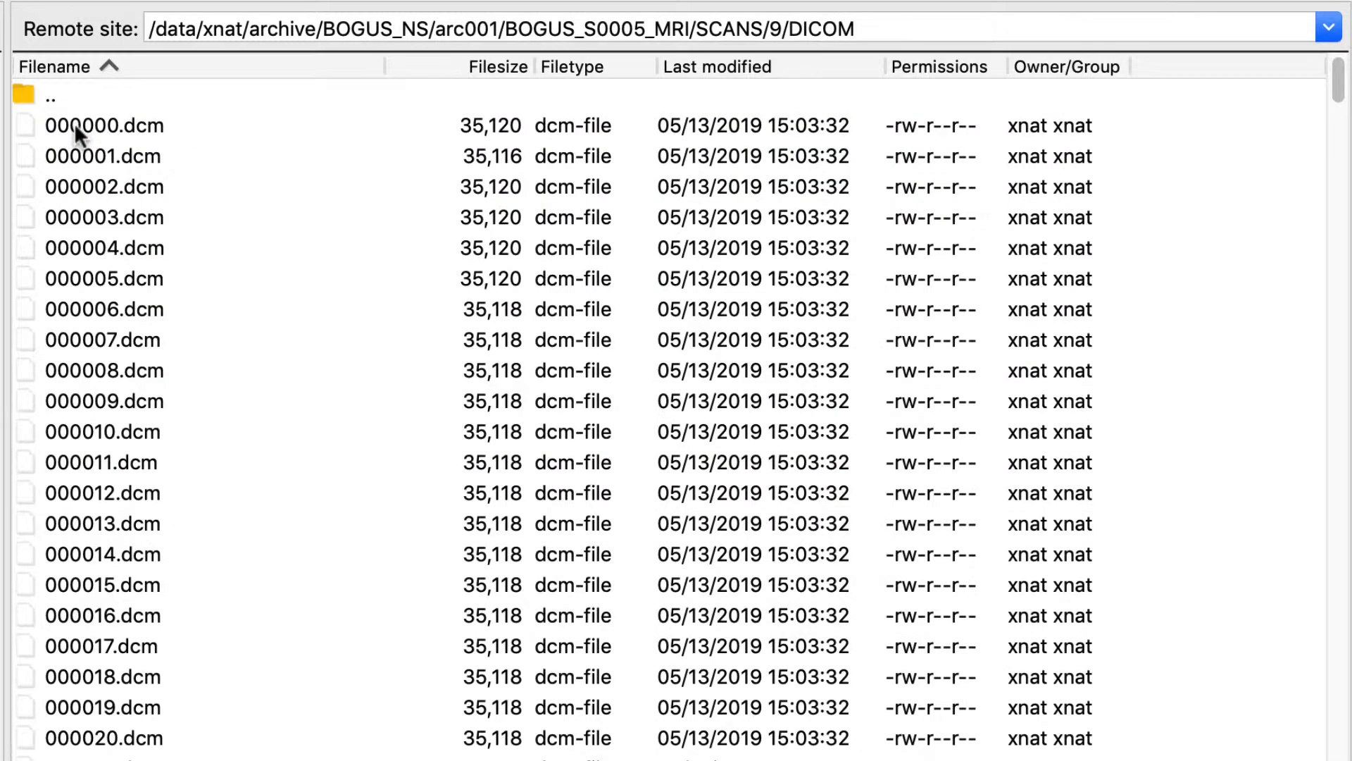
{"action": "mouse_move", "coordinate": [231, 354]}
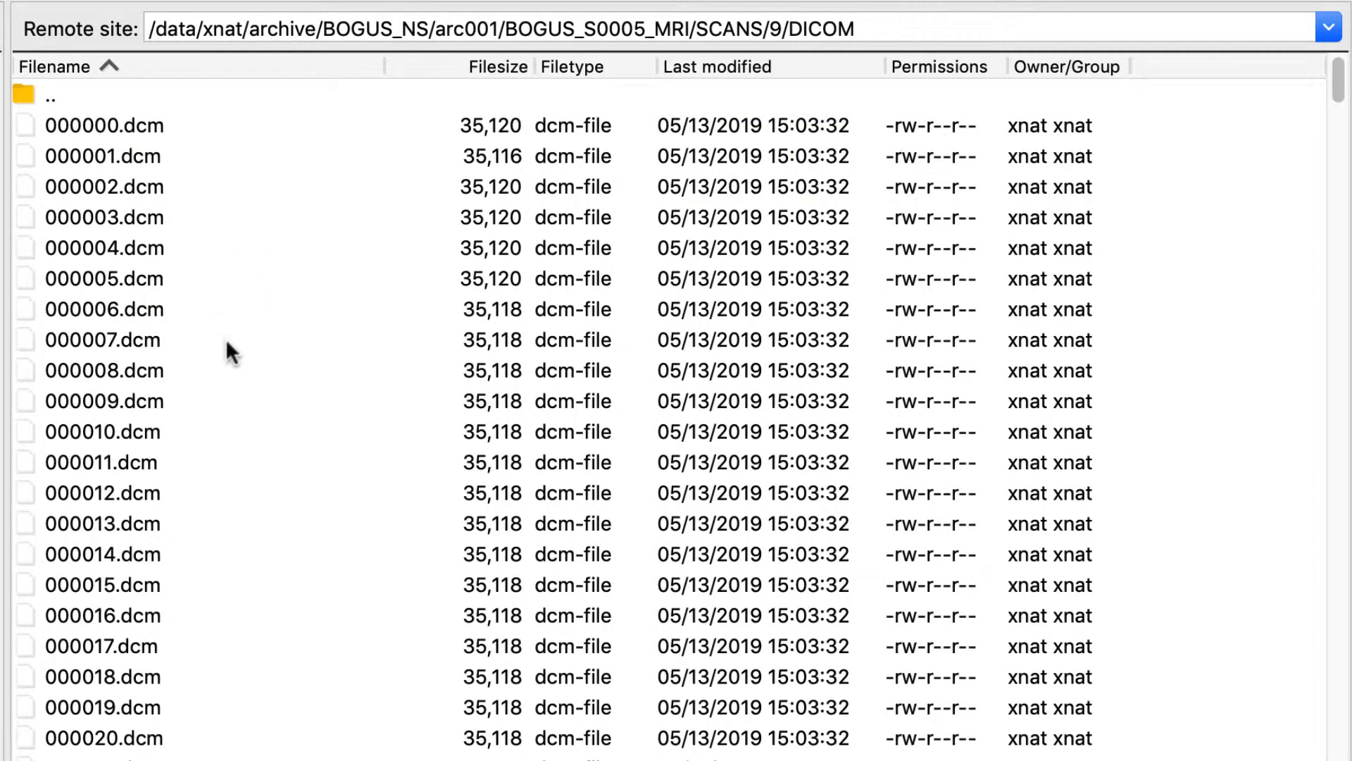
Step: Locate scan_9_catalog.xml at the bottom of the 469-file list and bring up its file actions
{"action": "scroll", "scroll_direction": "down", "scroll_amount": 3}
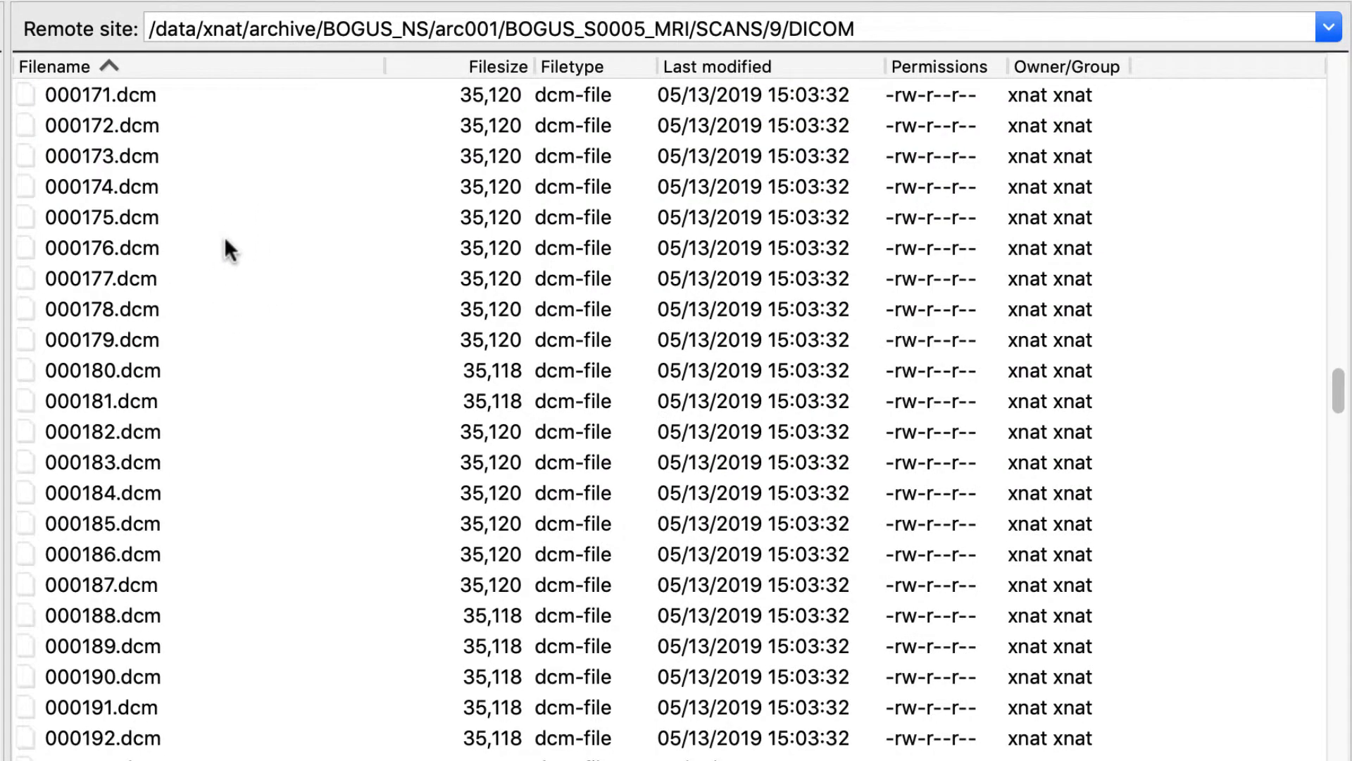
{"action": "scroll", "scroll_direction": "down", "scroll_amount": 3}
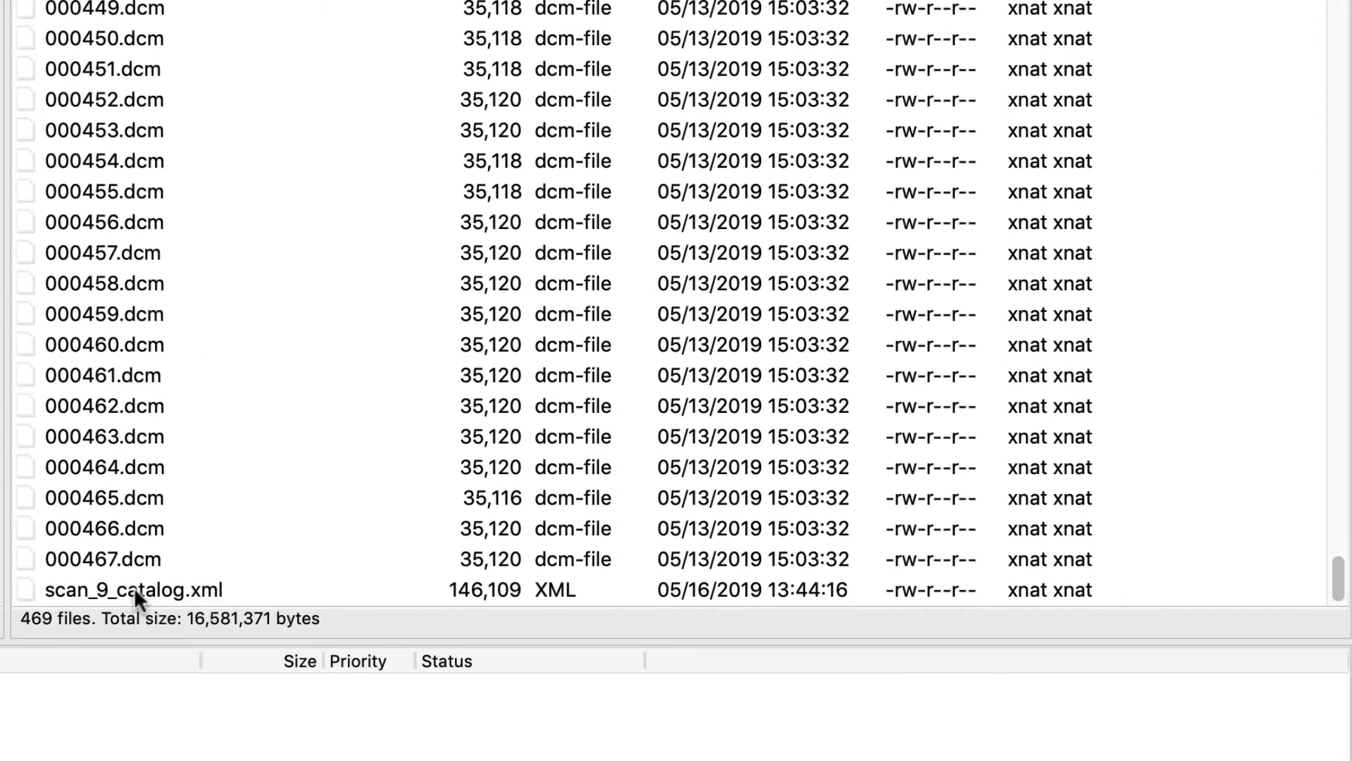
{"action": "left_click", "coordinate": [134, 589]}
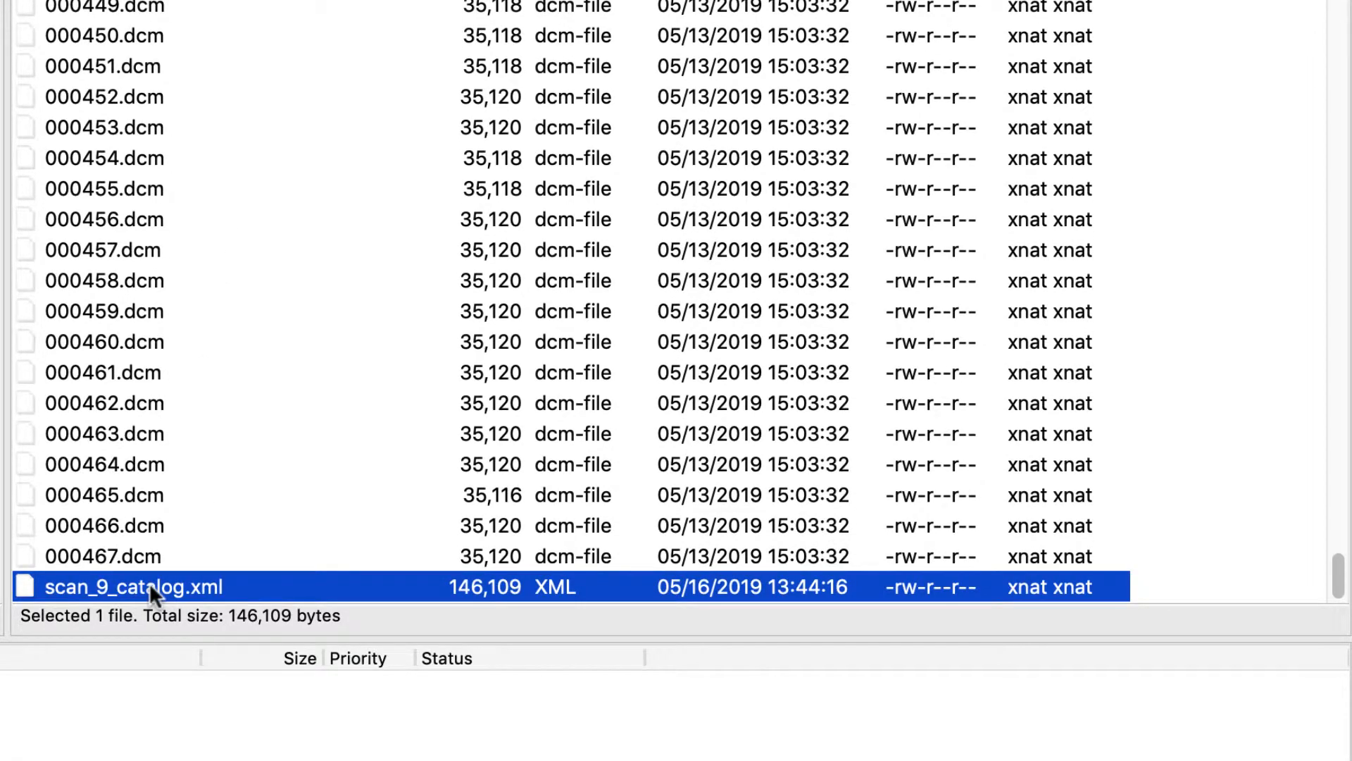
{"action": "right_click", "coordinate": [150, 586]}
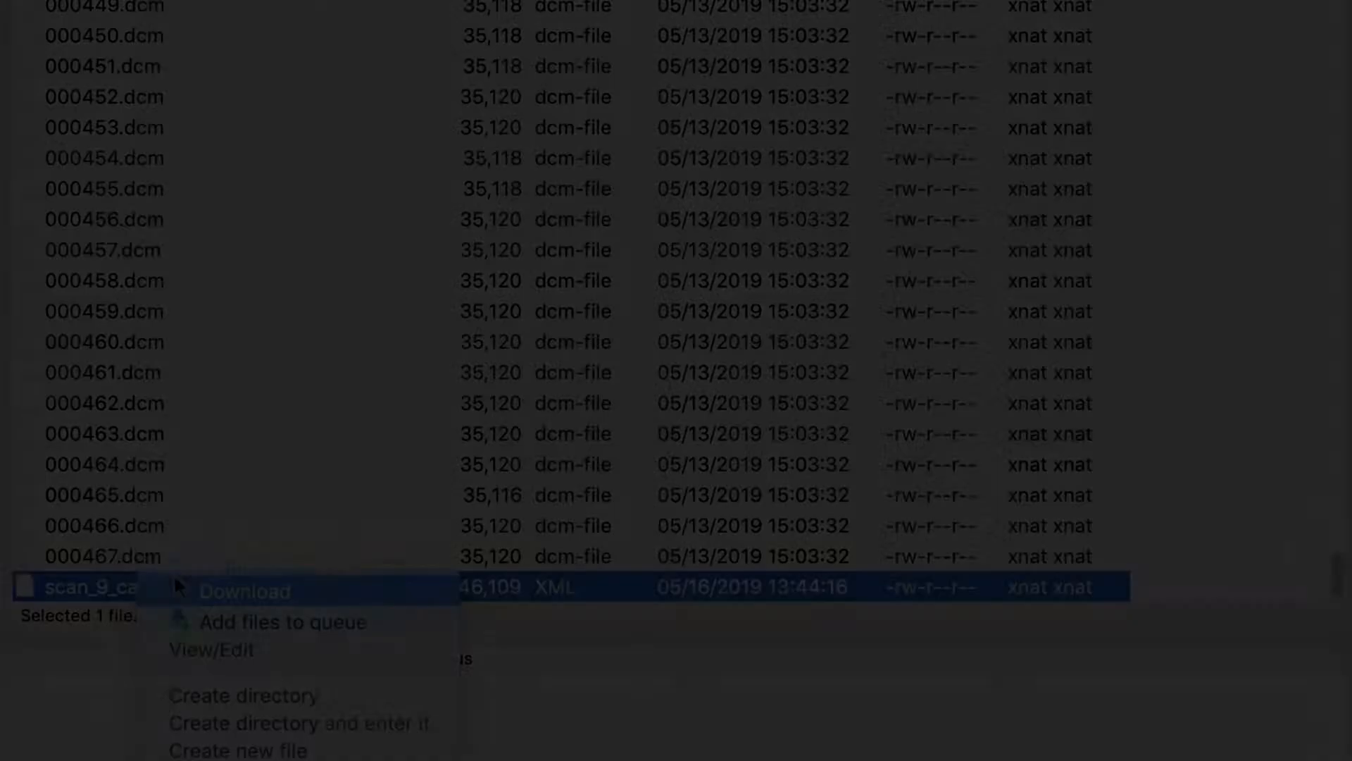
Step: View/Edit scan_9_catalog.xml in Sublime Text and focus the first dcmEntry, 000404.dcm
{"action": "left_click", "coordinate": [210, 649]}
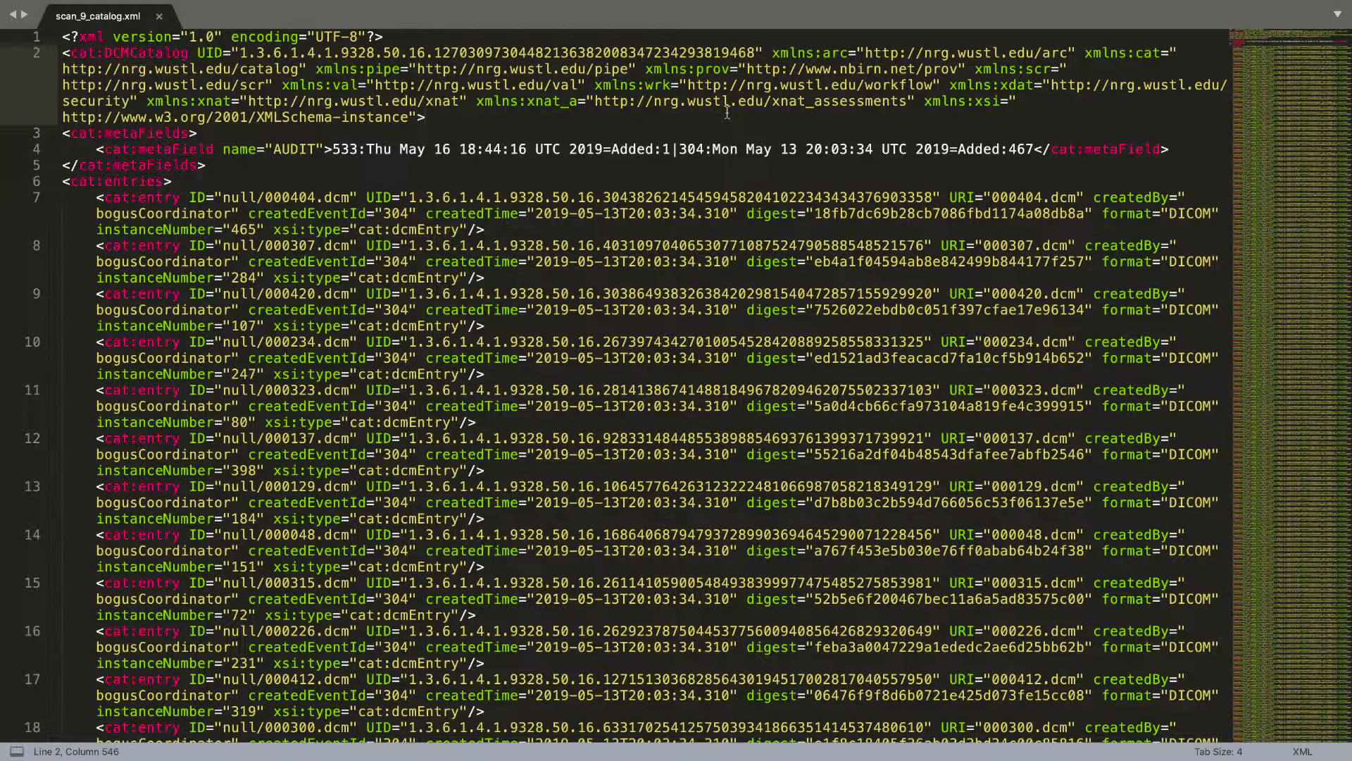
{"action": "left_click", "coordinate": [1001, 197]}
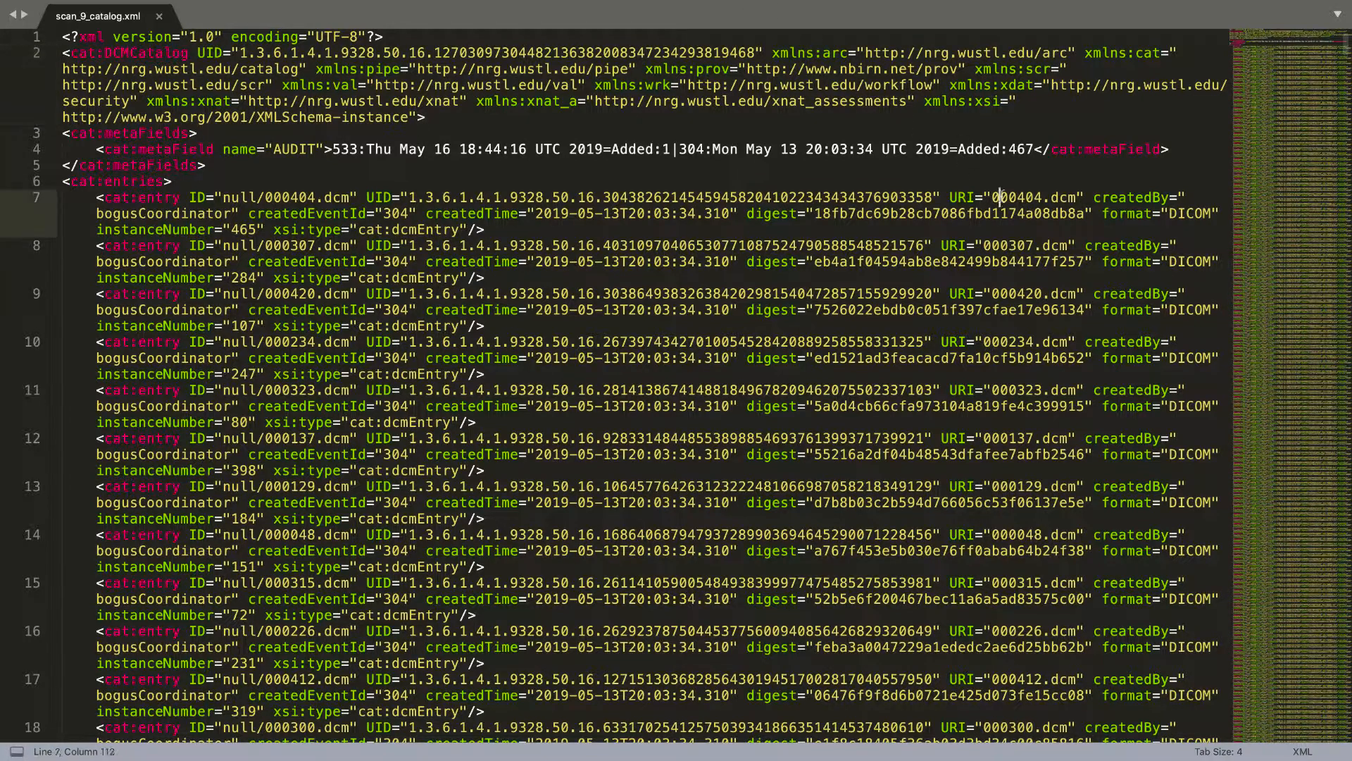